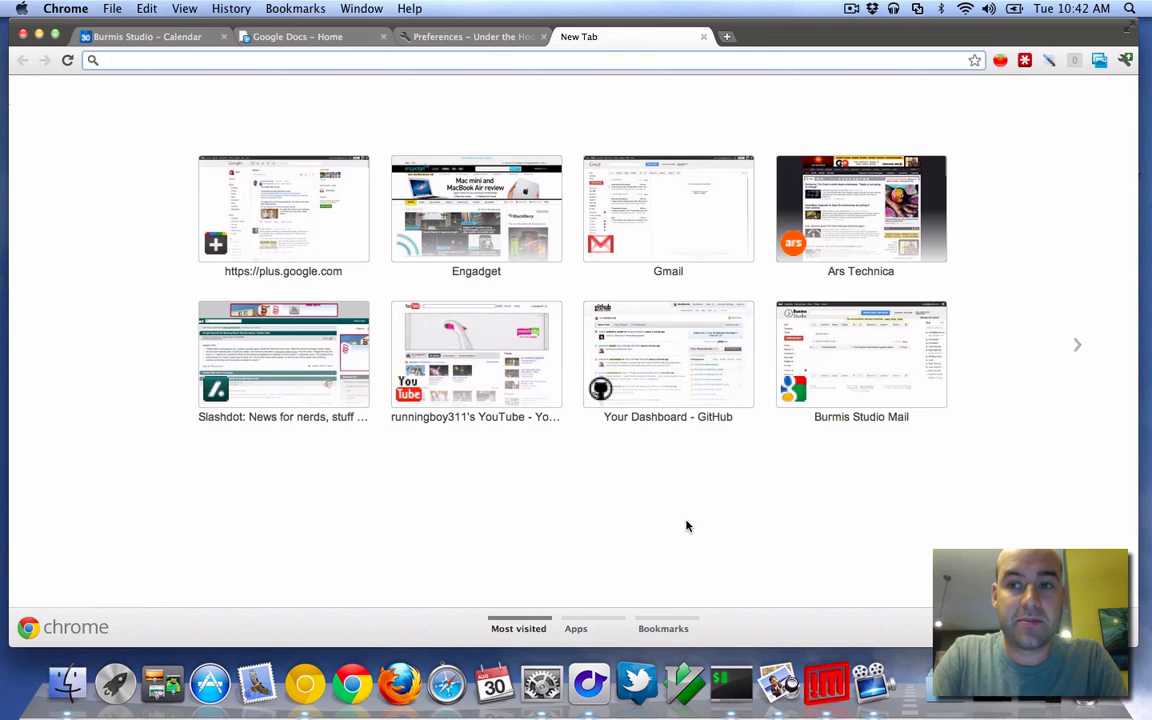
Load the local file:// SpecRunner.html page showing 5 specs, 1 failure.
{"action": "left_click", "coordinate": [400, 60]}
{"action": "type", "text": "file:///Users/mark/versioned/jsdom-jasmine-runner/SpecRunner.html"}
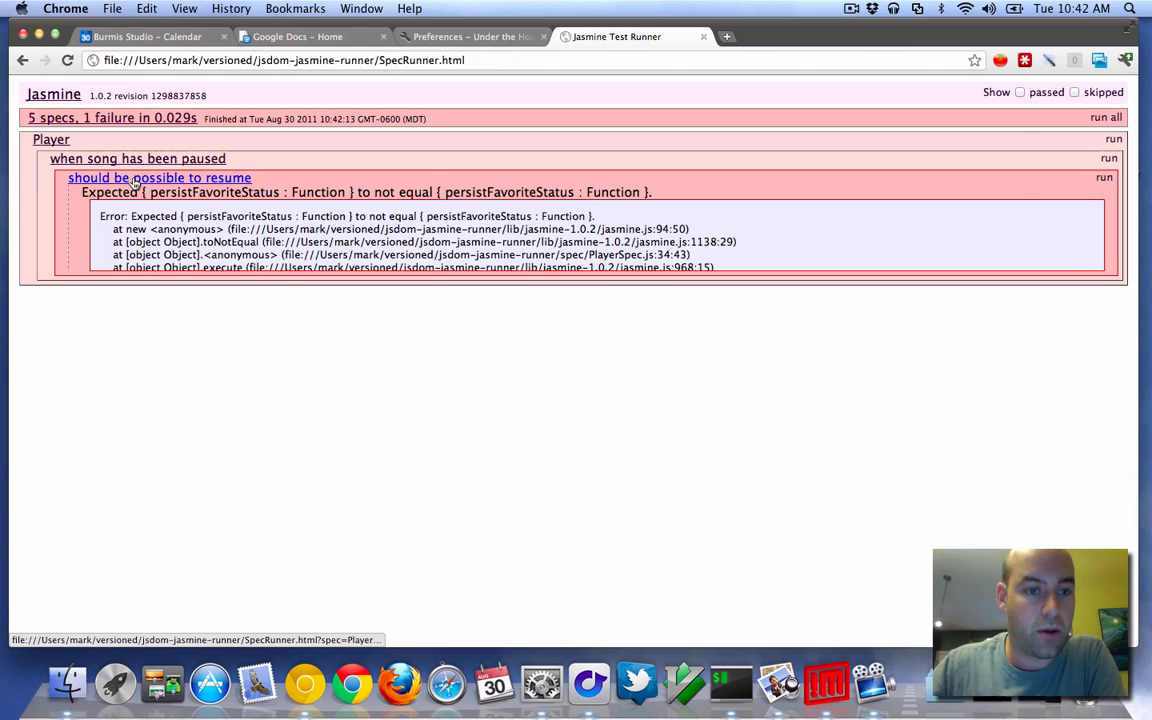
{"action": "mouse_move", "coordinate": [160, 176]}
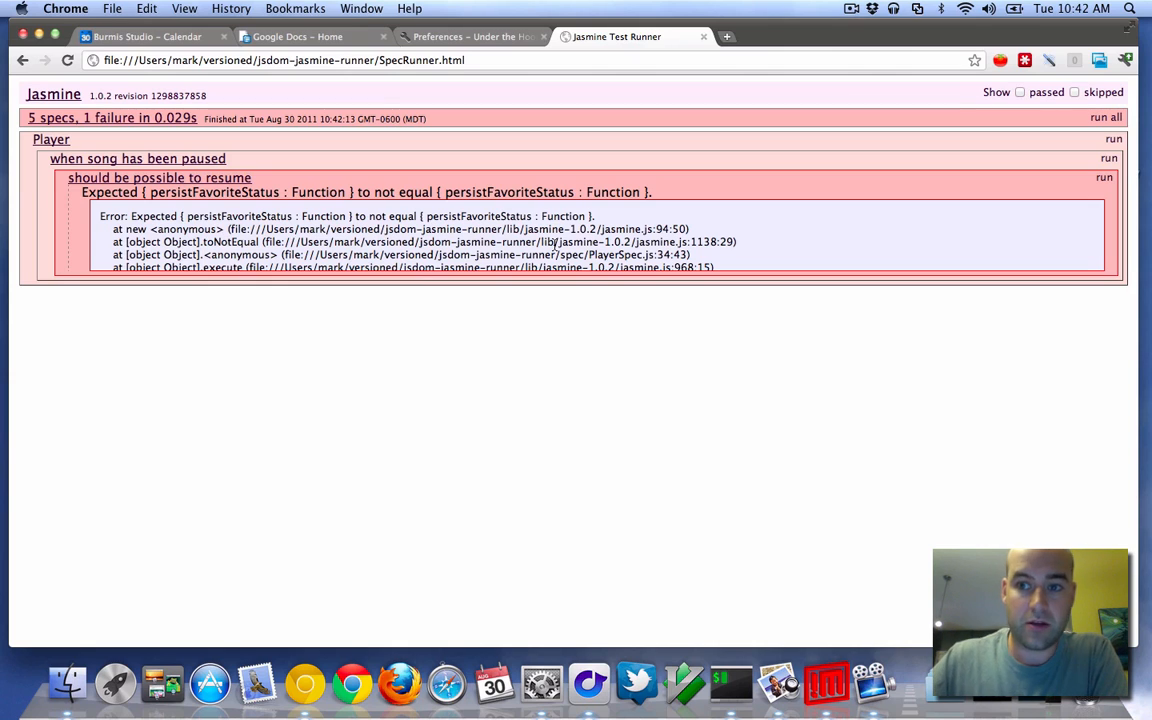
Tick 'passed' to list passing specs beside the failure, then switch to the terminal.
{"action": "left_click", "coordinate": [1020, 92]}
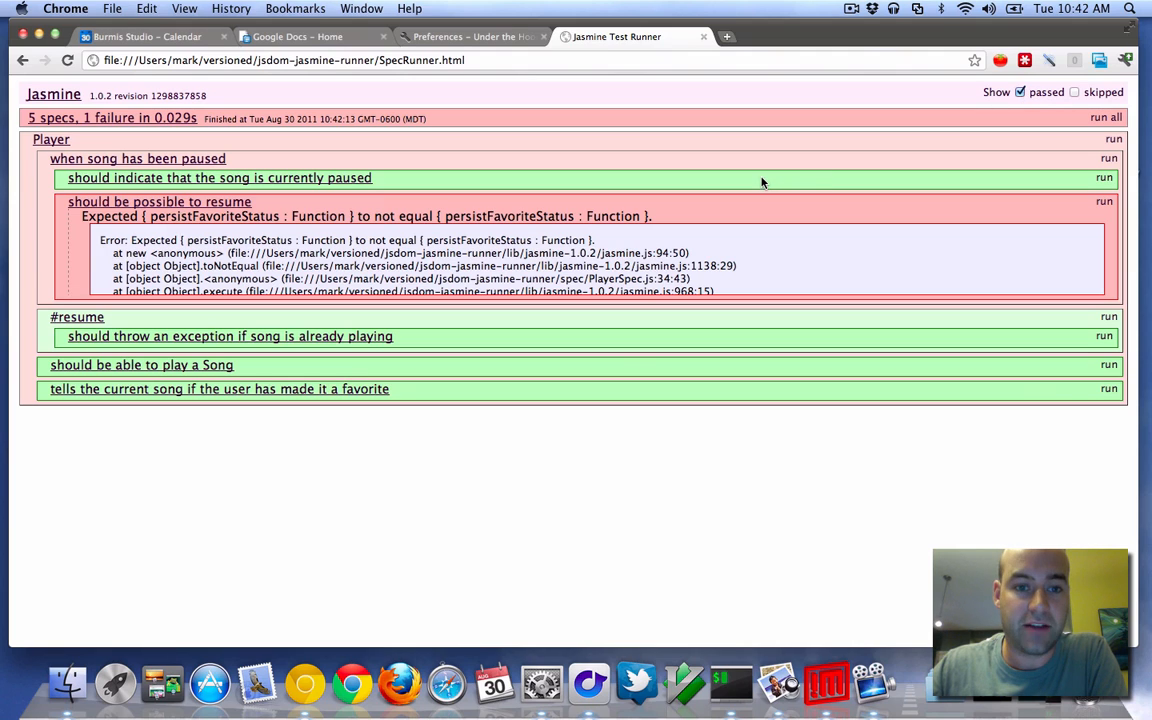
{"action": "mouse_move", "coordinate": [558, 448]}
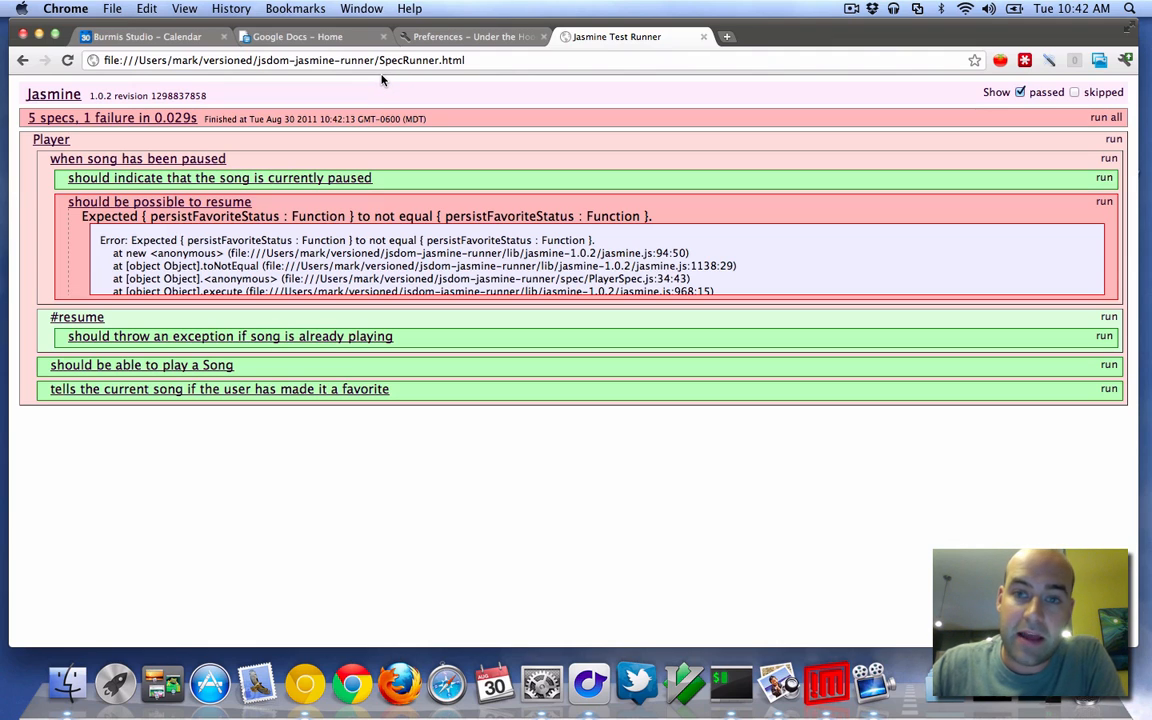
{"action": "left_click", "coordinate": [380, 60]}
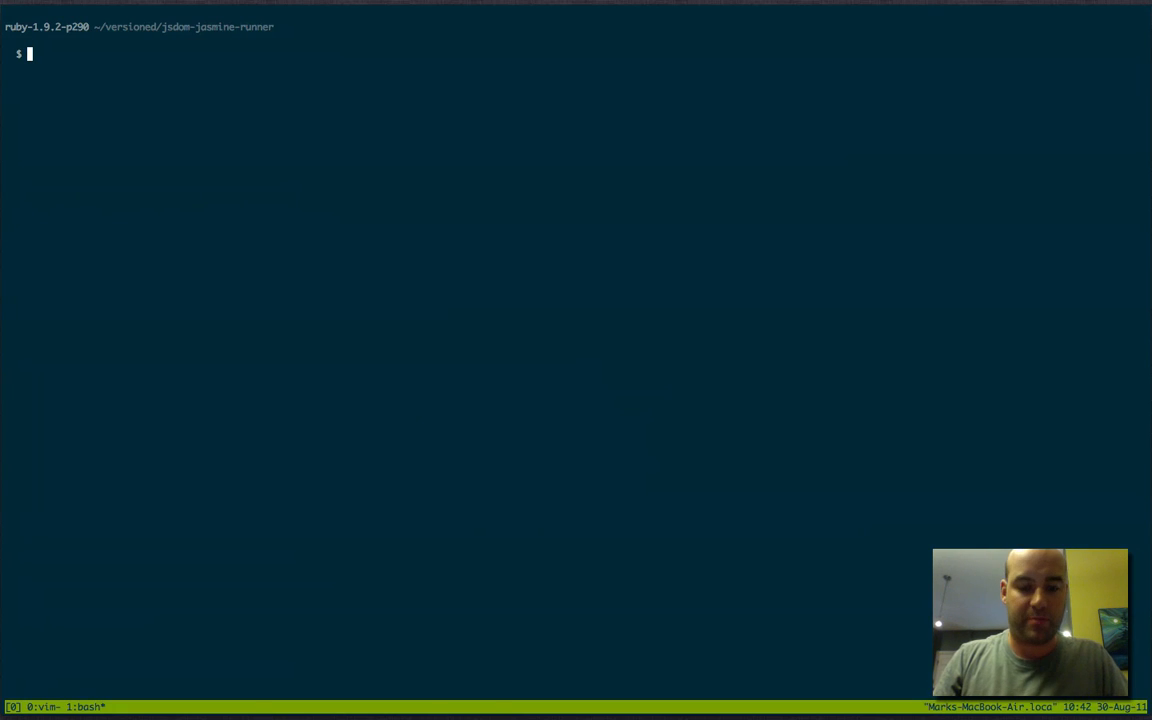
Run jasmine-dom --runner SpecRunner.html headlessly, which reports Failed.
{"action": "type", "text": "jasmine-dom"}
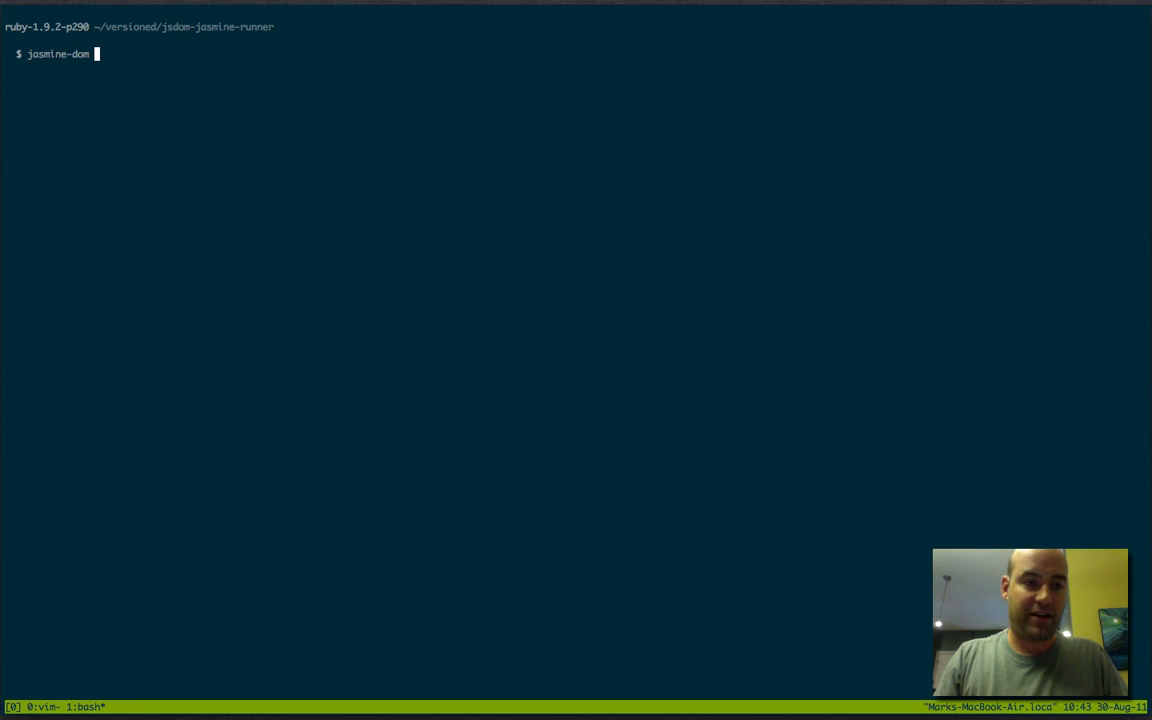
{"action": "type", "text": "--runner"}
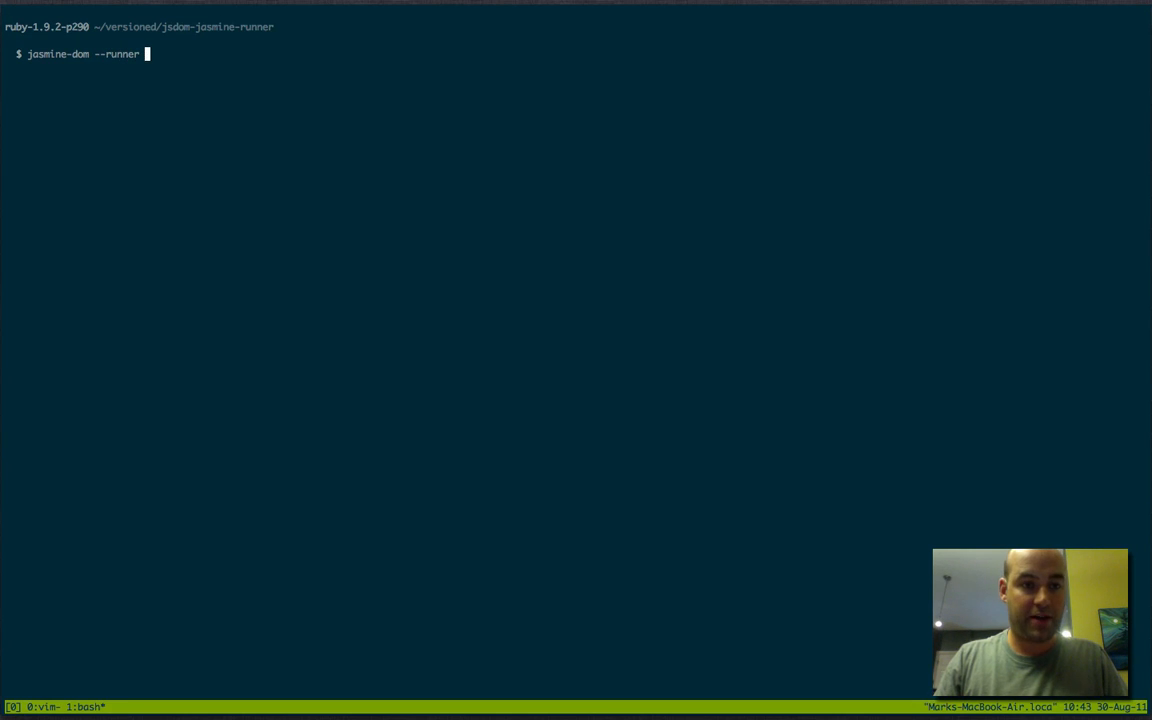
{"action": "type", "text": "SpecRunner"}
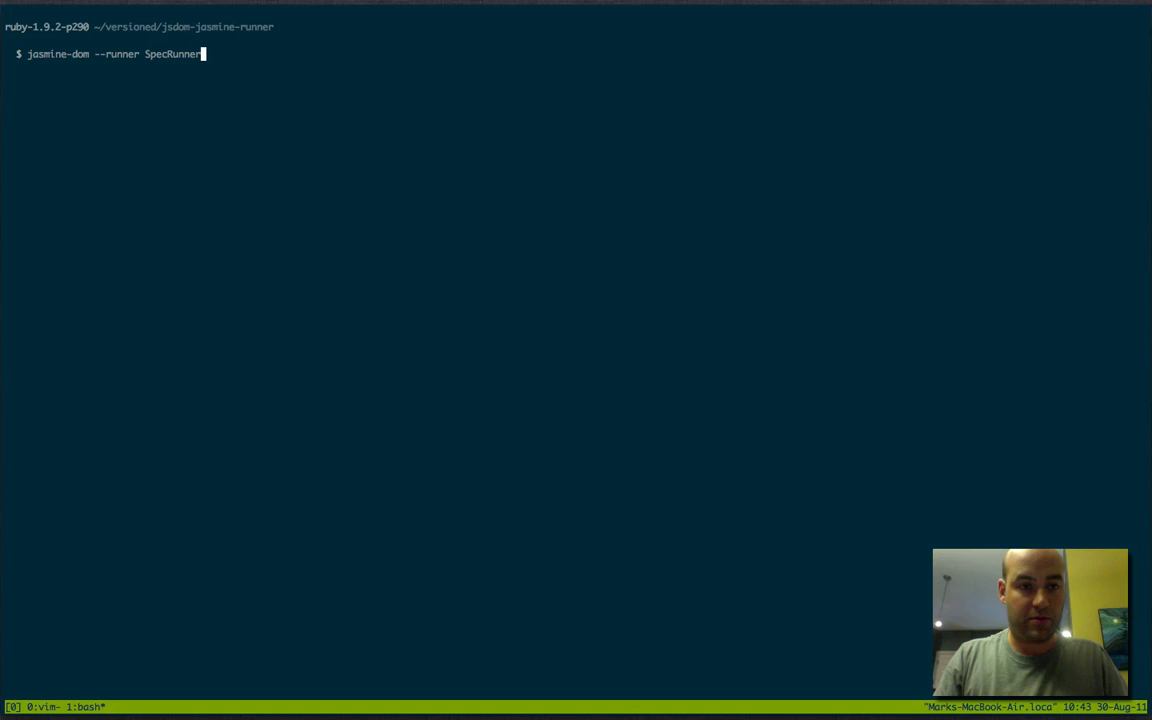
{"action": "type", "text": ".html"}
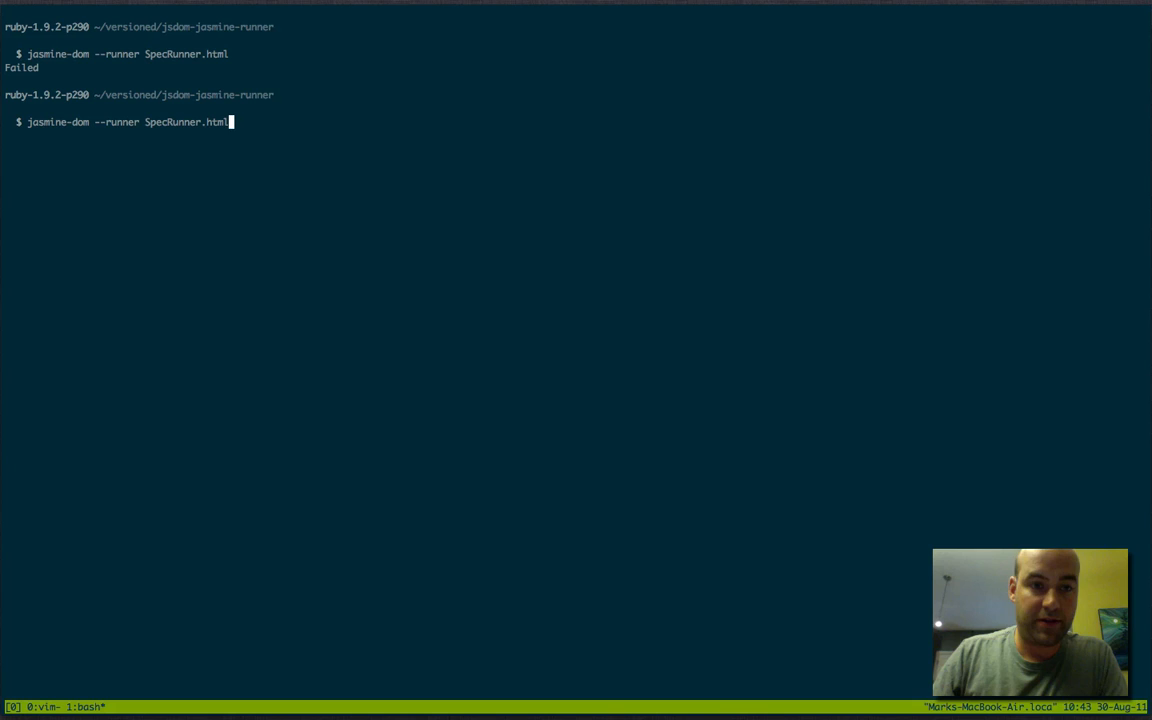
Rerun the jasmine-dom command with a --format option for detailed output.
{"action": "type", "text": "--form"}
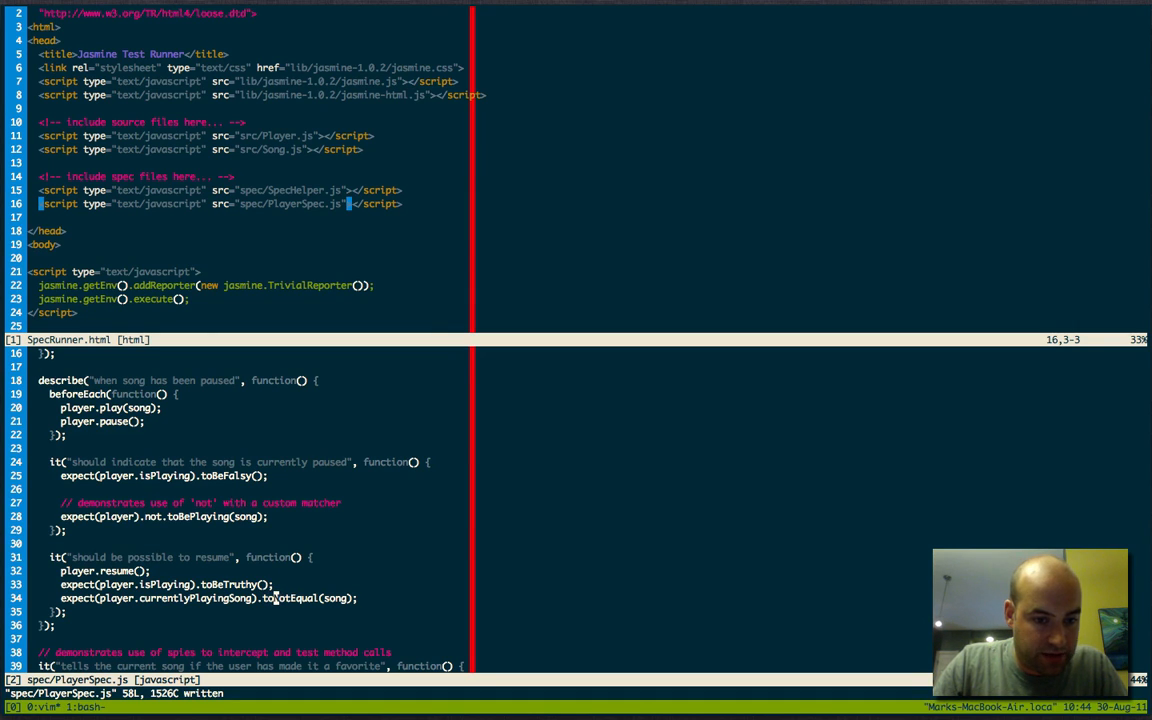
Return to Chrome and reload SpecRunner.html, now reporting 5 specs, 0 failures.
{"action": "key", "text": "v"}
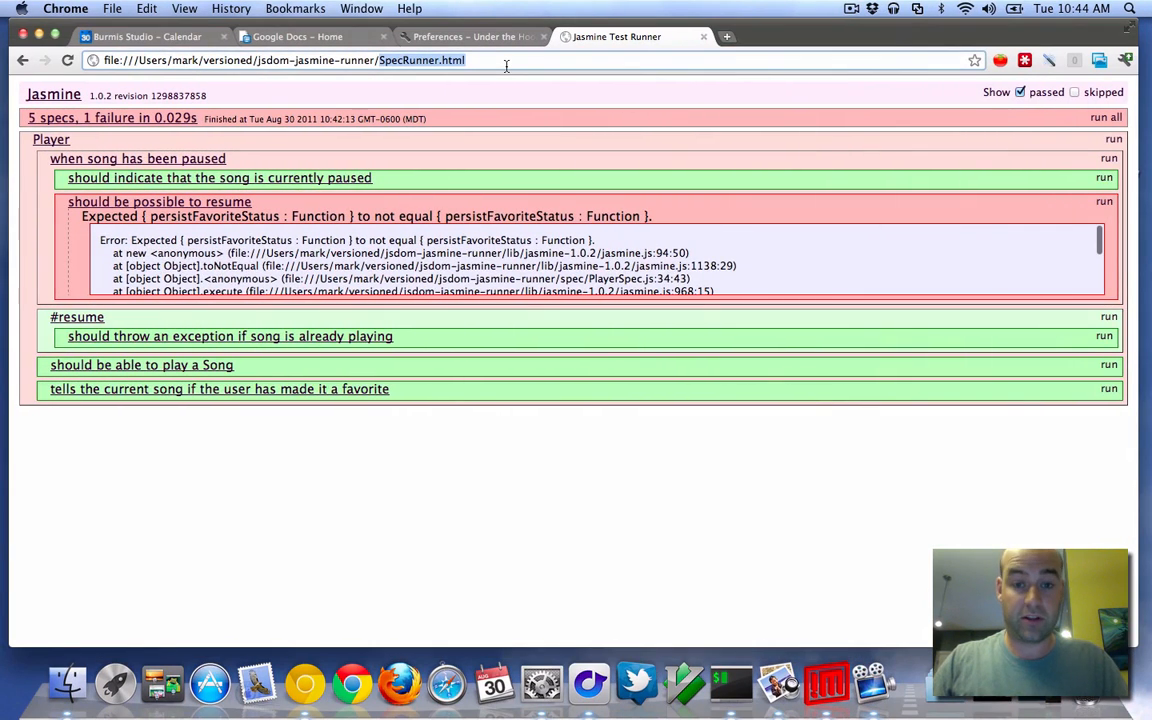
{"action": "left_click", "coordinate": [1106, 116]}
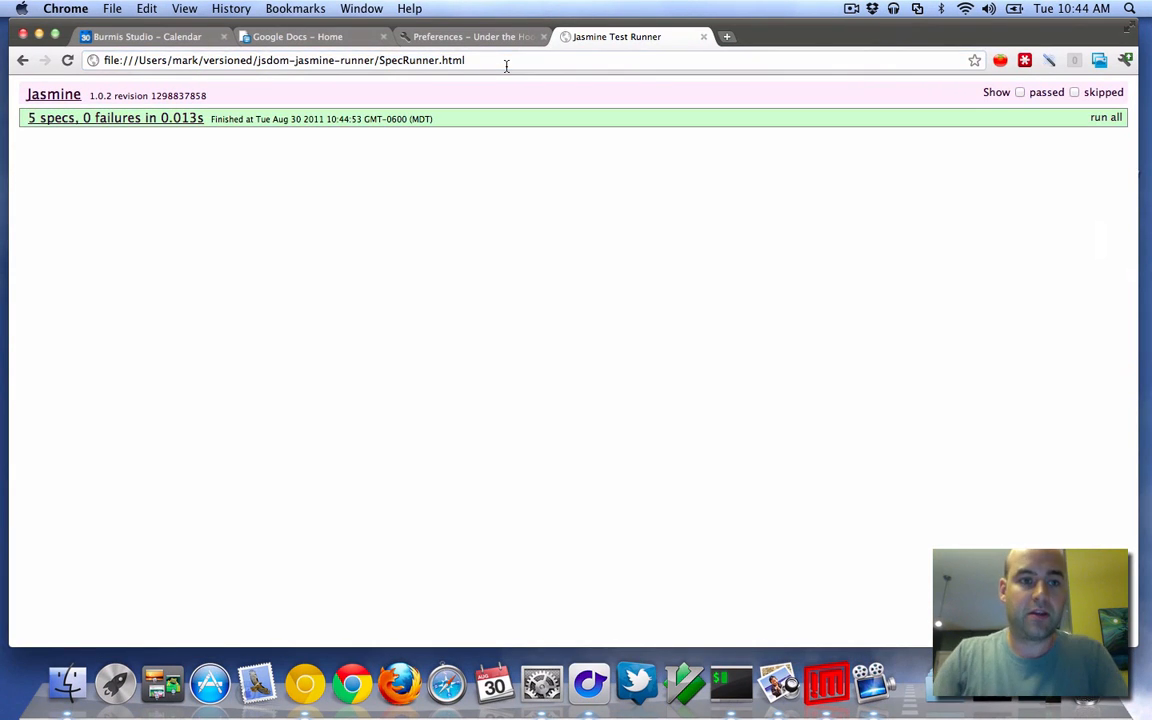